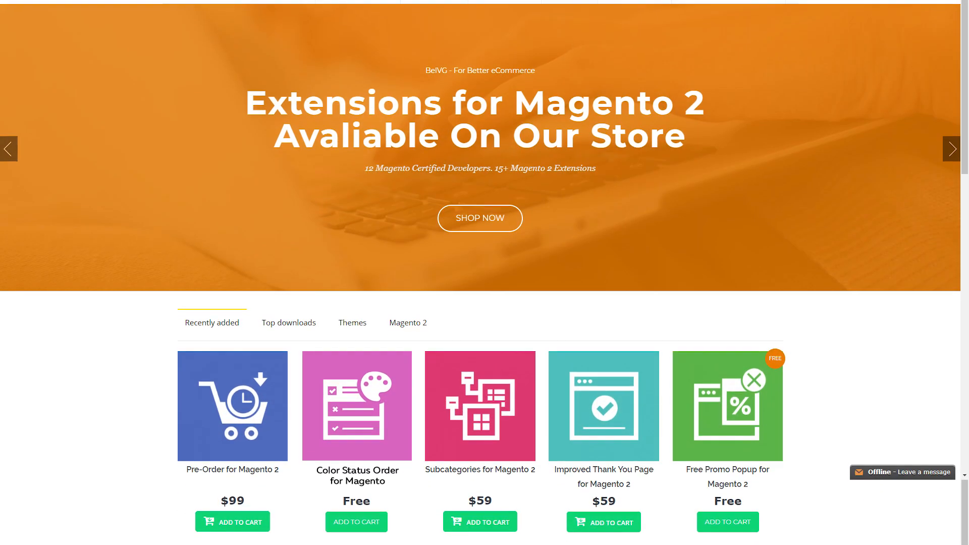
# Scroll the BelVG homepage down to the Color Status Order for Magento tile in Recently added.
pyautogui.scroll(-3)
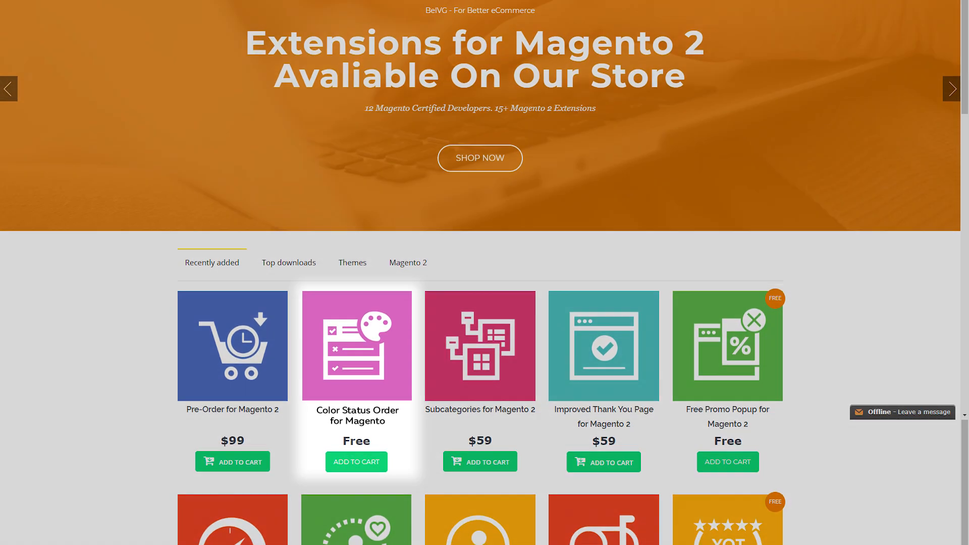
pyautogui.scroll(-3)
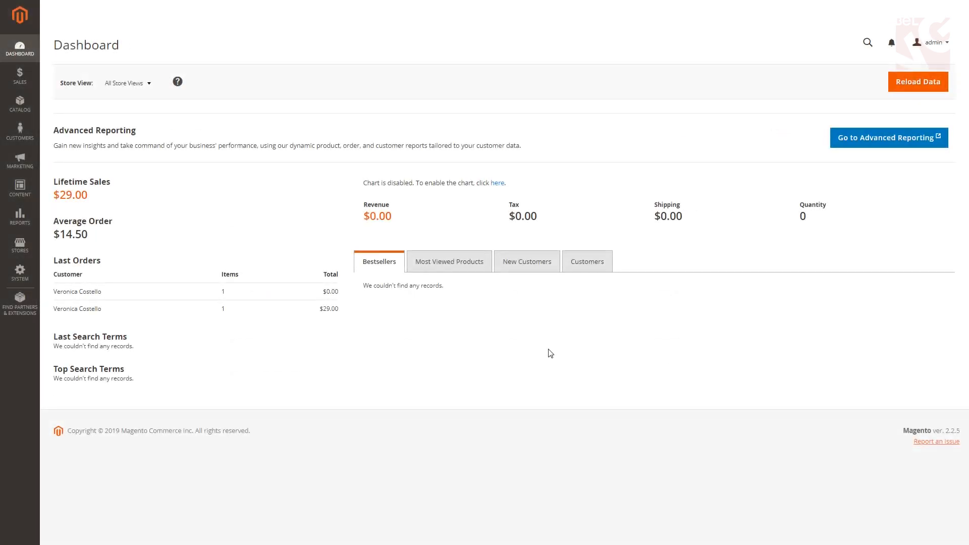
# Go to Stores > Settings > Order Status to list all 13 order statuses.
pyautogui.click(20, 245)
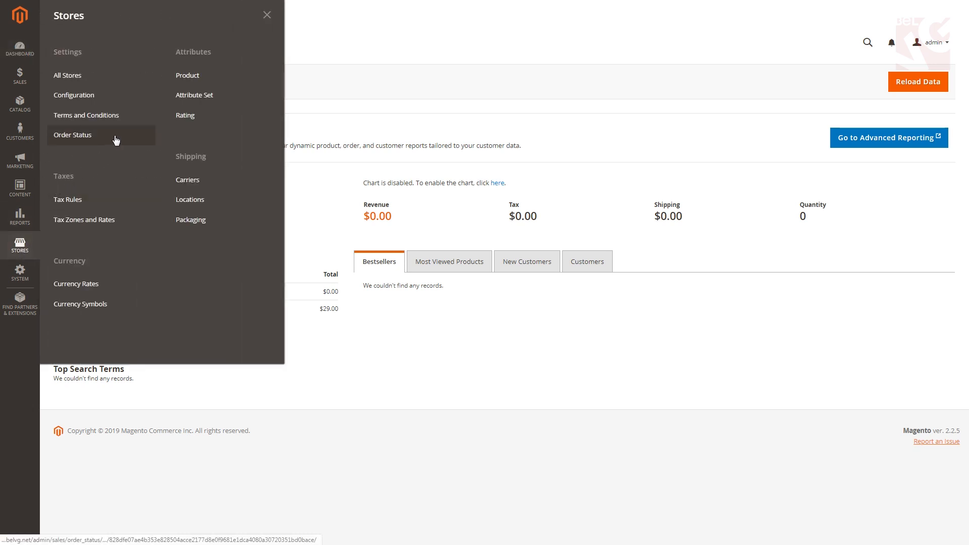
pyautogui.click(72, 134)
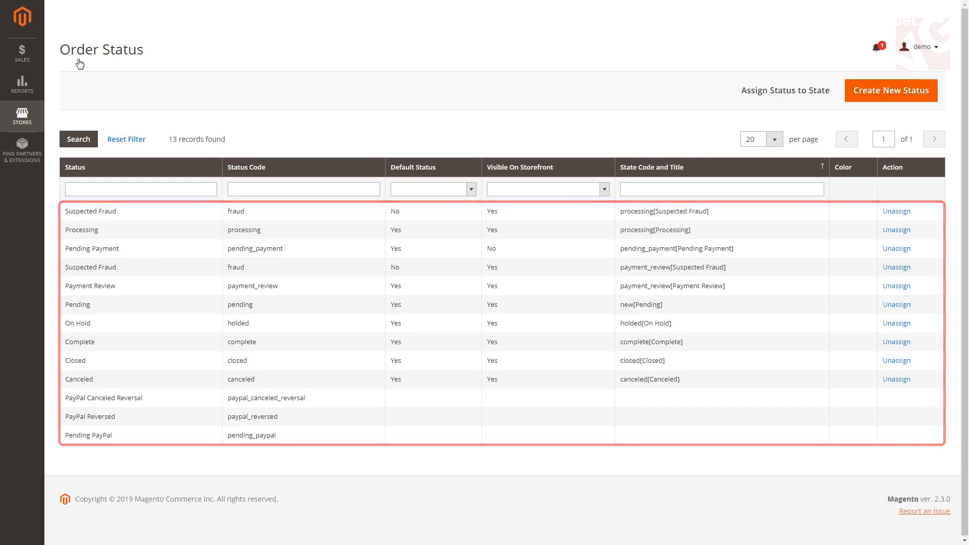
pyautogui.moveTo(88, 365)
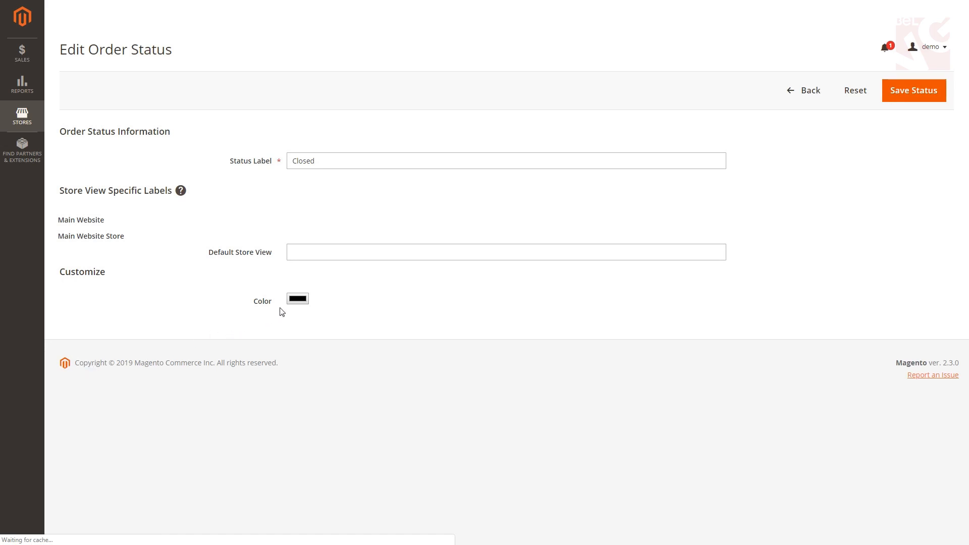
# Set the Closed status colour to dark teal and save the status.
pyautogui.click(297, 299)
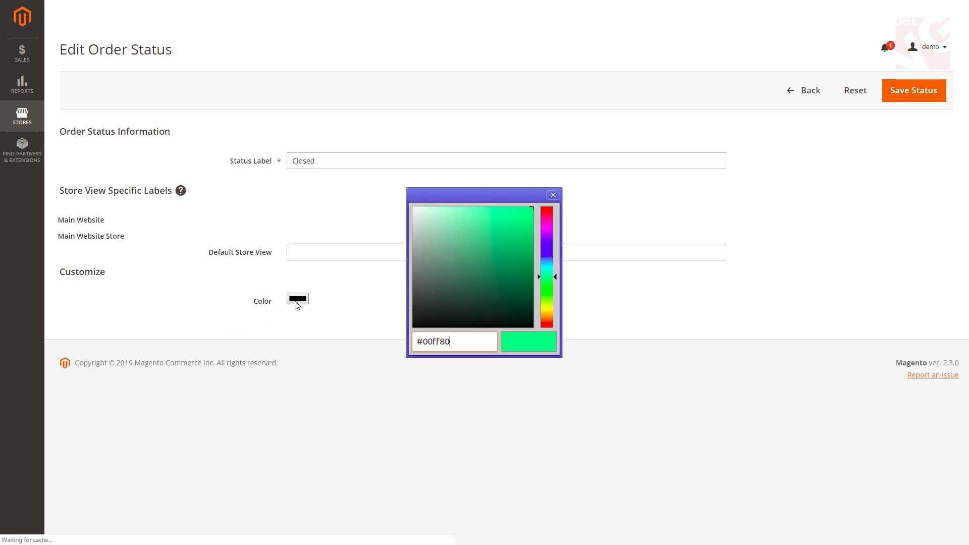
pyautogui.click(914, 90)
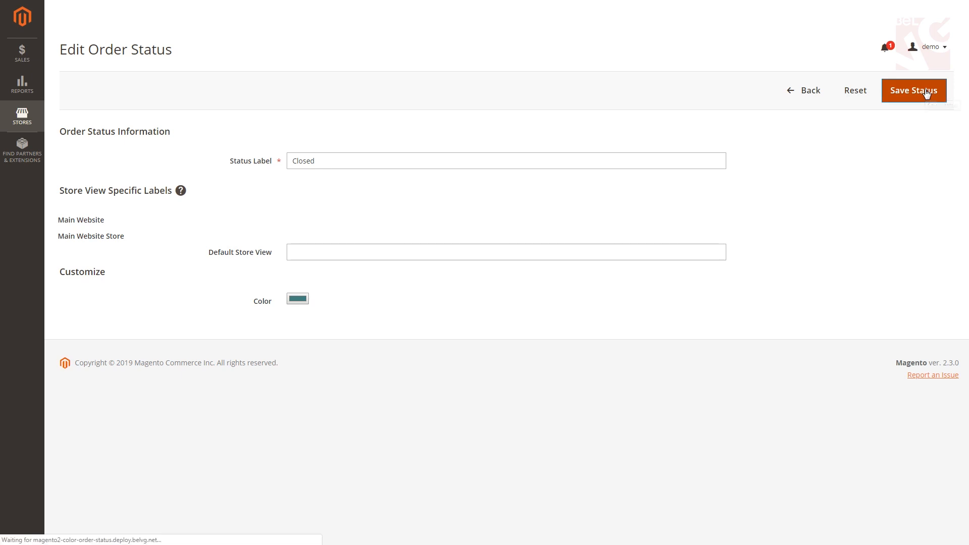
pyautogui.click(914, 90)
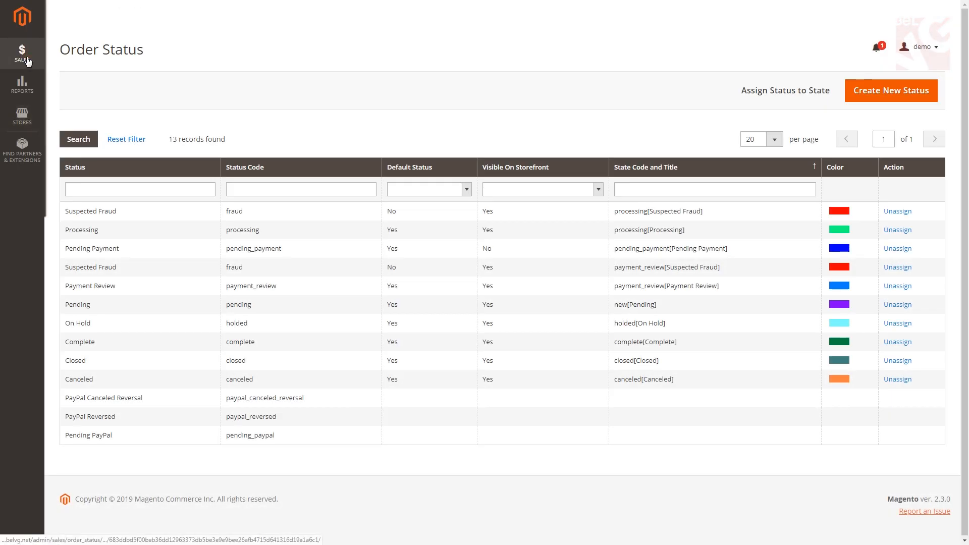
# View the Orders grid with teal Closed and green Processing rows, then go to Customers.
pyautogui.click(22, 54)
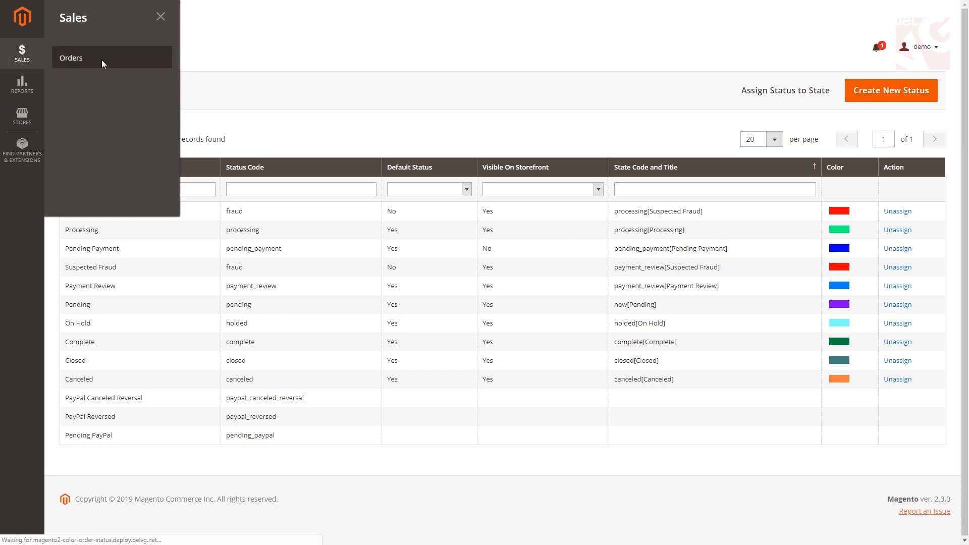
pyautogui.click(71, 58)
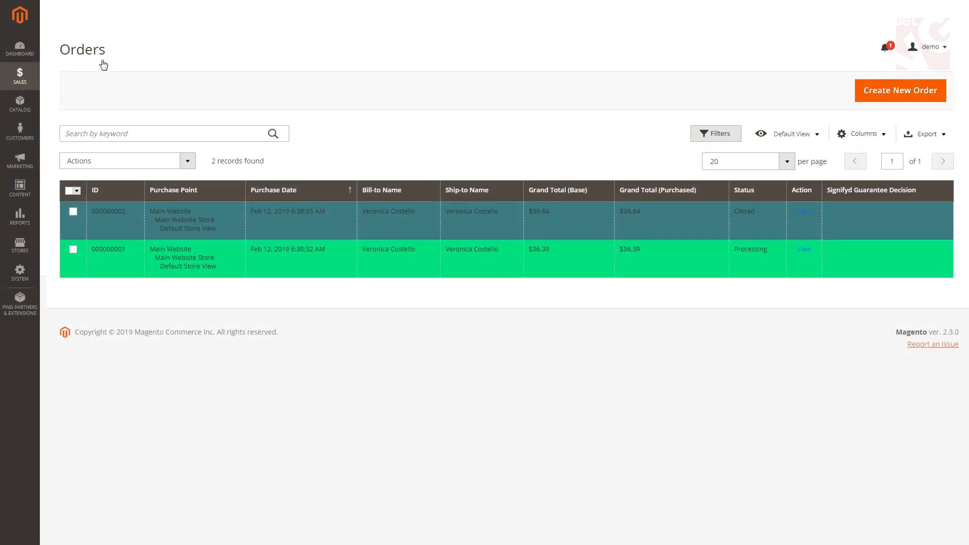
pyautogui.click(19, 132)
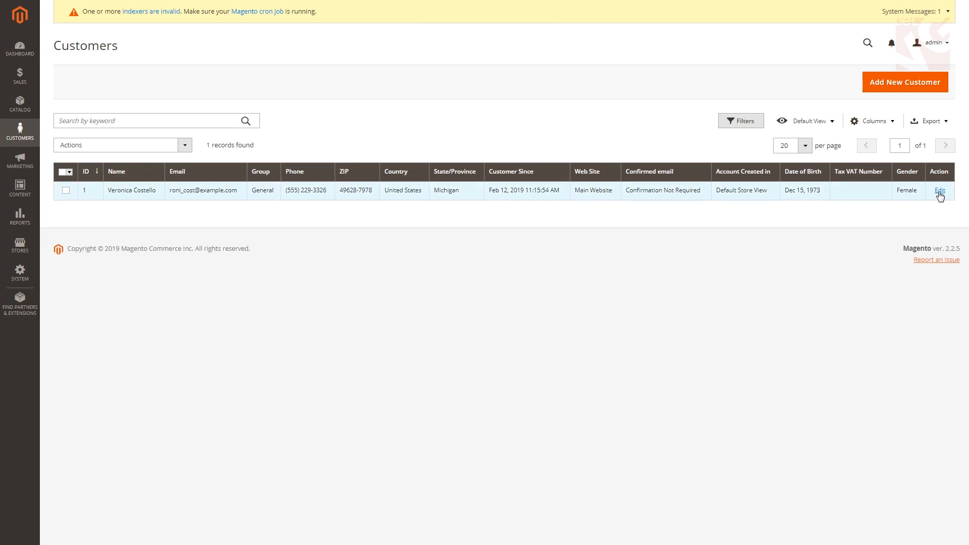
# Open Veronica Costello's record and view her two teal- and green-tinted orders.
pyautogui.click(938, 191)
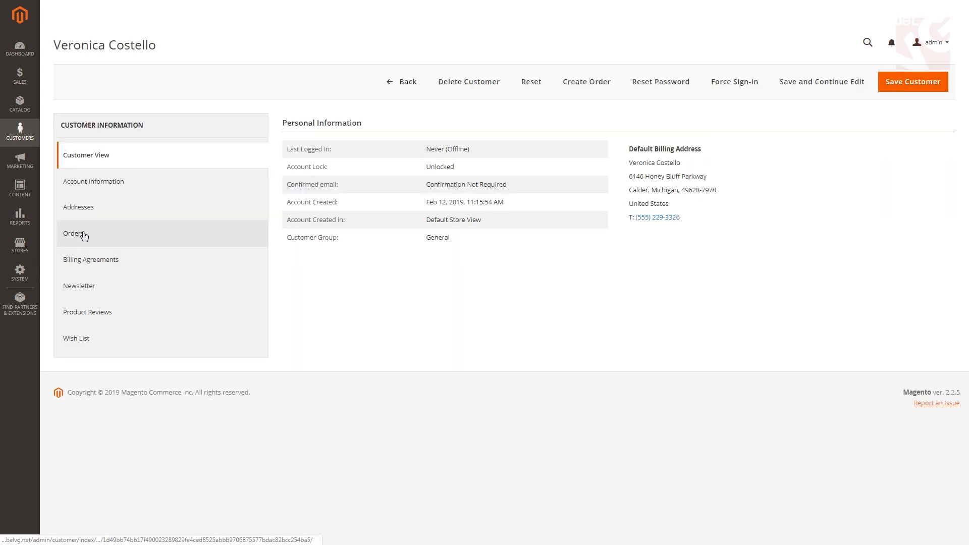
pyautogui.click(75, 233)
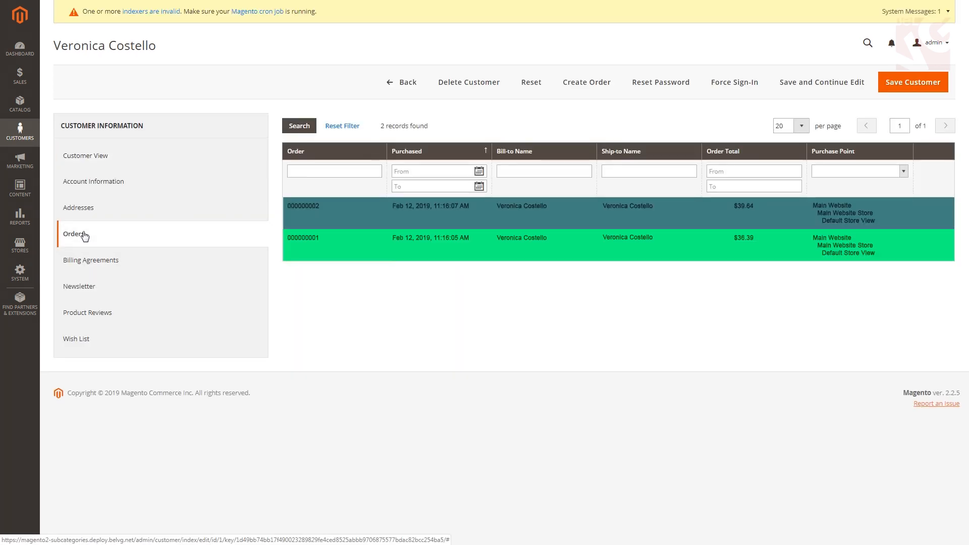